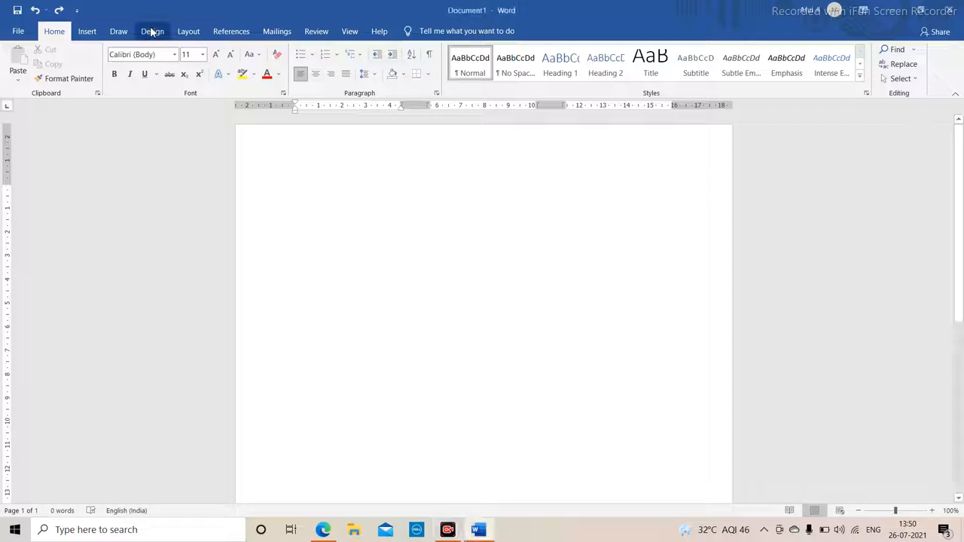
- Show the Design ribbon to reach the page border settings
{"action": "left_click", "coordinate": [152, 30]}
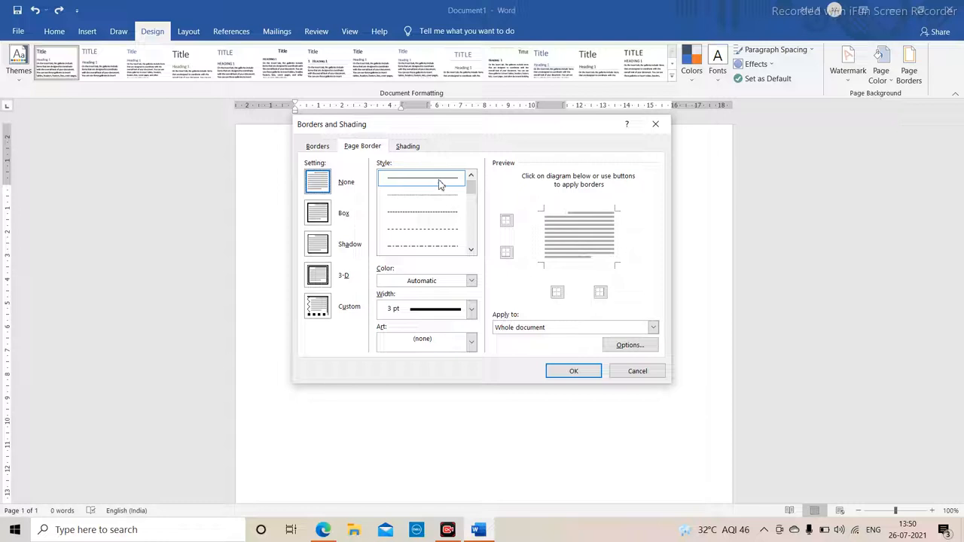
- Apply the Box setting as a plain black border around the whole page
{"action": "left_click", "coordinate": [317, 212]}
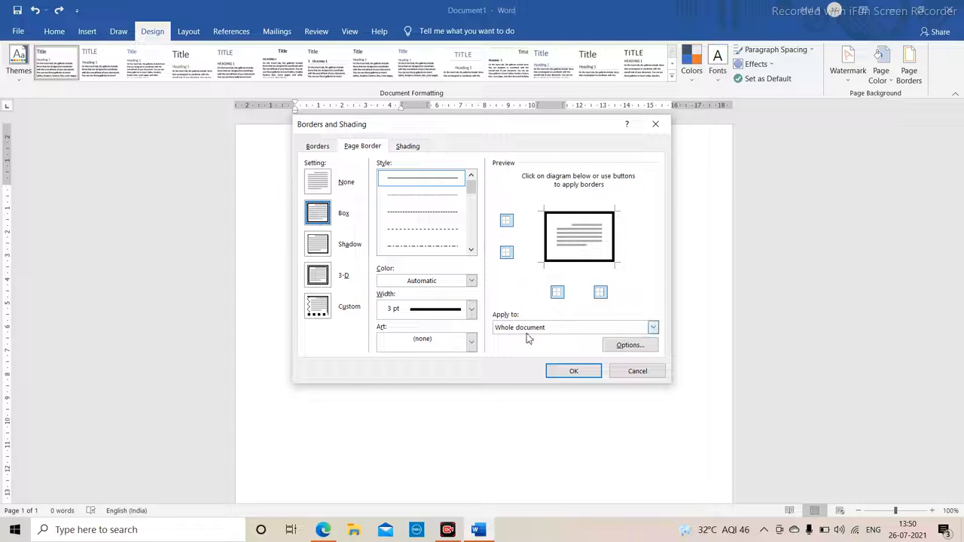
{"action": "left_click", "coordinate": [572, 370]}
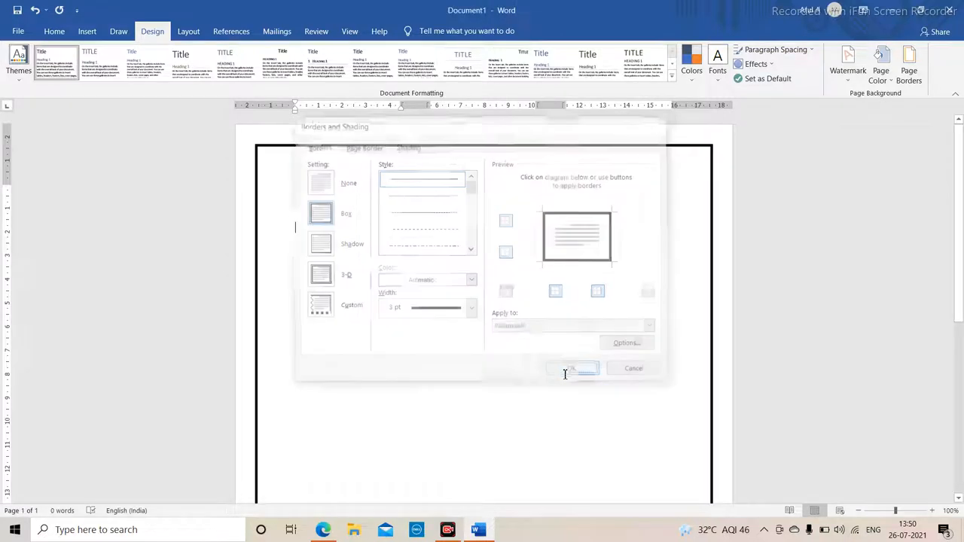
{"action": "left_click", "coordinate": [580, 367]}
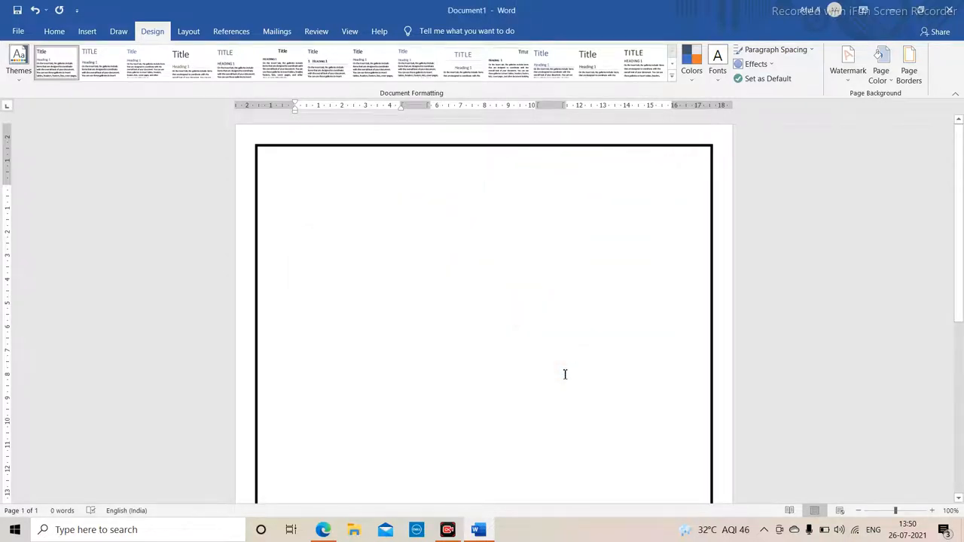
{"action": "mouse_move", "coordinate": [868, 139]}
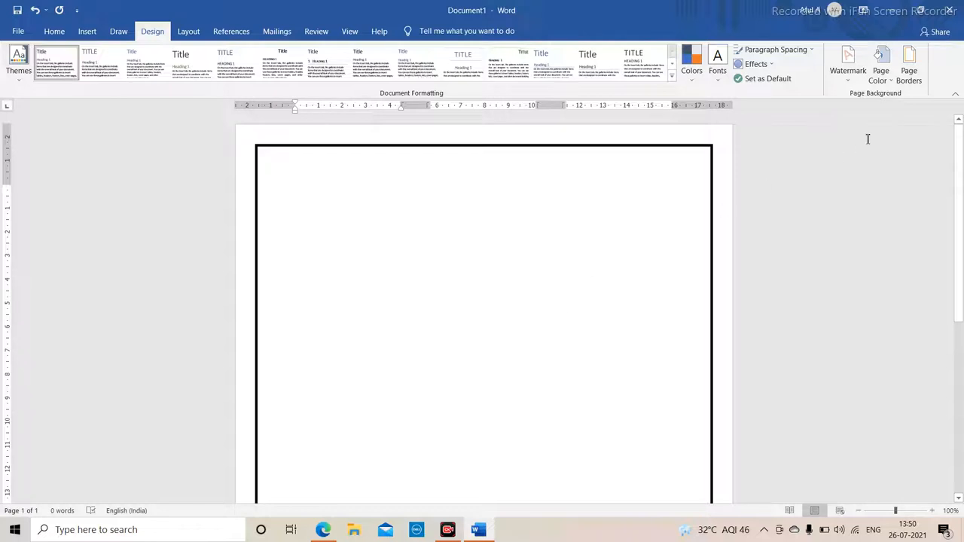
- Switch the box border to a thin ½ pt line style and return to the border settings
{"action": "left_click", "coordinate": [908, 67]}
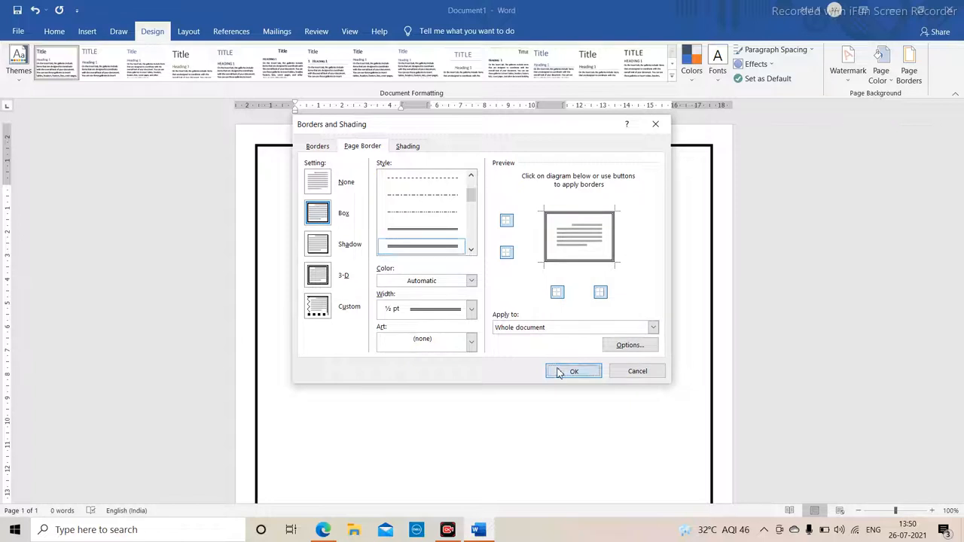
{"action": "left_click", "coordinate": [574, 370]}
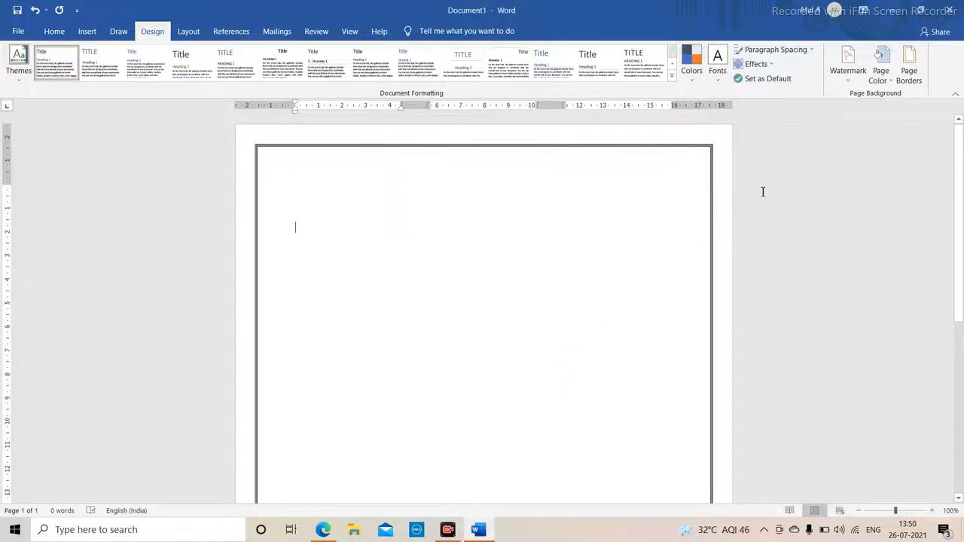
{"action": "left_click", "coordinate": [908, 68]}
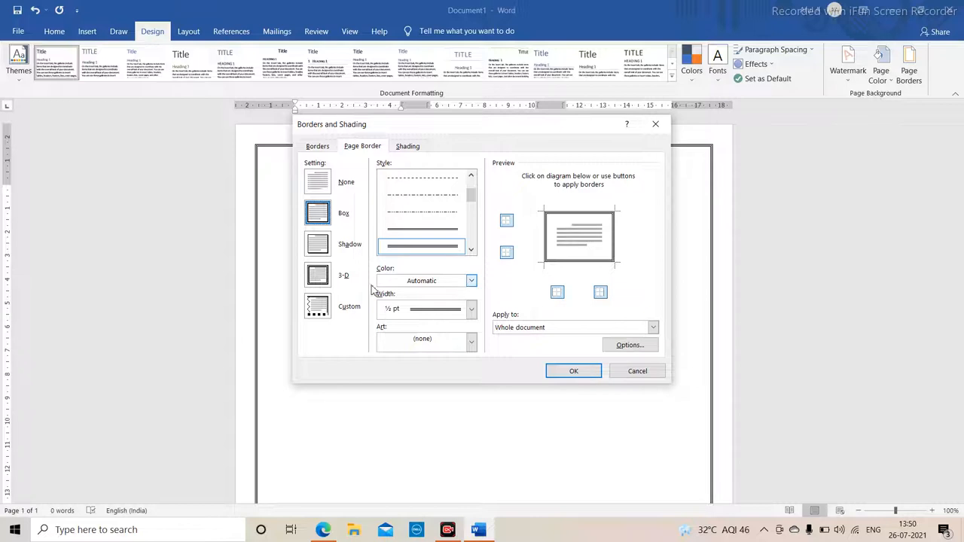
- Recolour the page border Red from the Standard Colors palette
{"action": "left_click", "coordinate": [471, 280]}
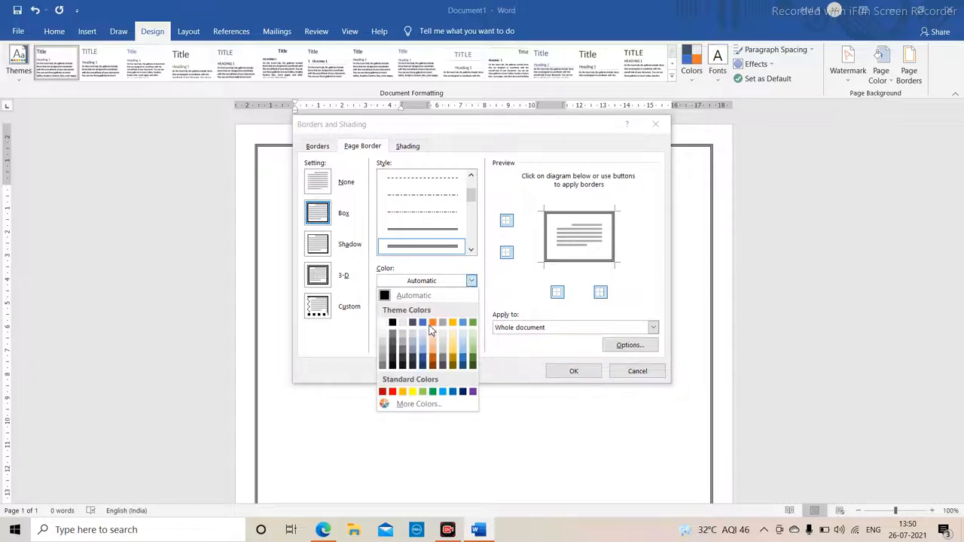
{"action": "mouse_move", "coordinate": [391, 399]}
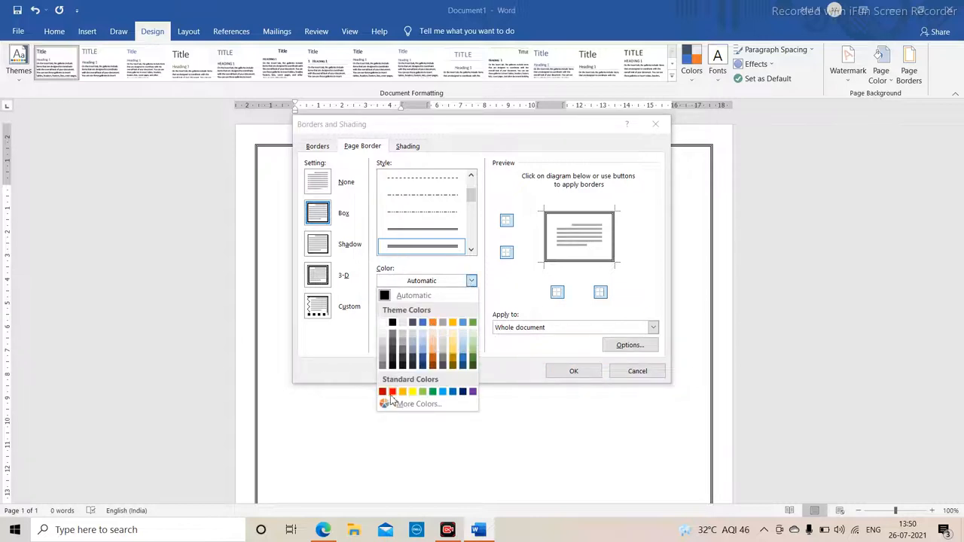
{"action": "left_click", "coordinate": [391, 391]}
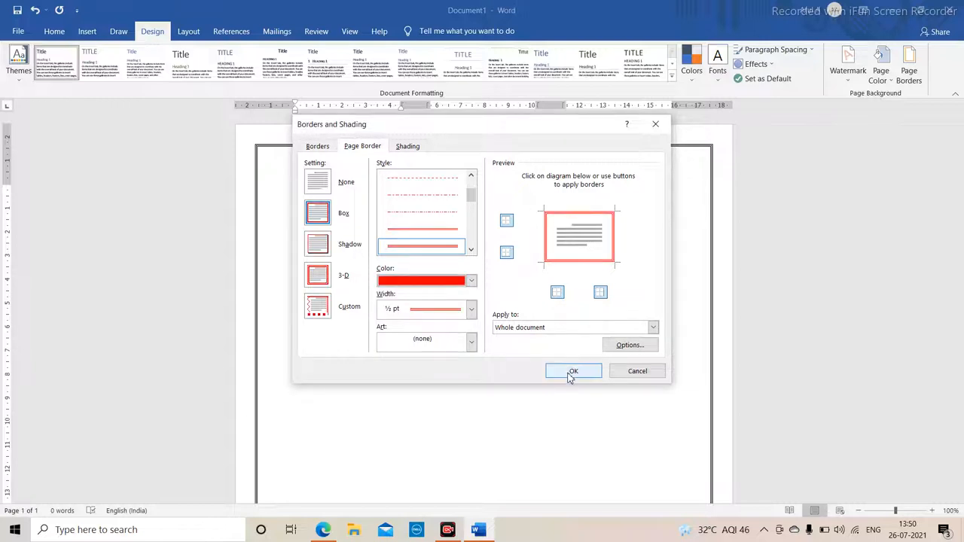
{"action": "left_click", "coordinate": [573, 370]}
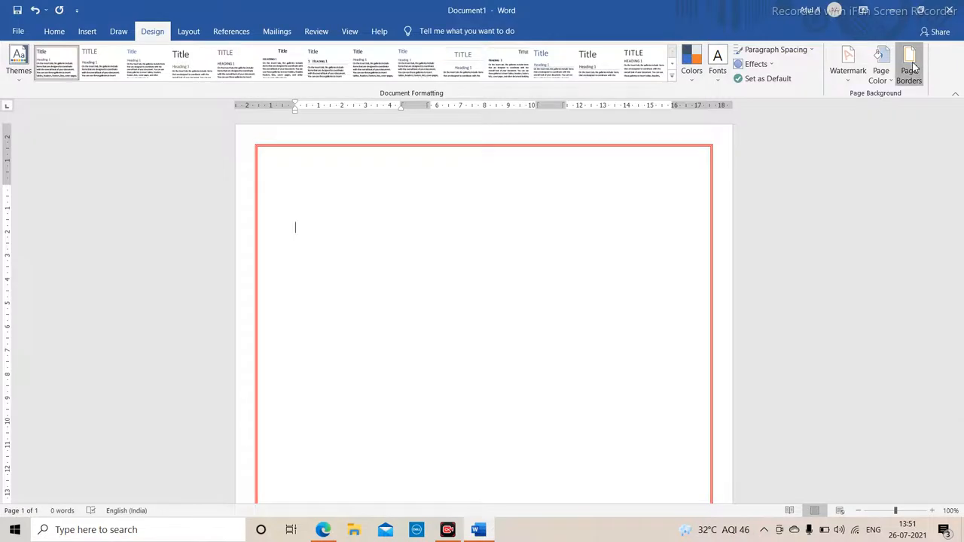
- Replace the line with an Art border of repeated cake-like picture icons
{"action": "left_click", "coordinate": [910, 63]}
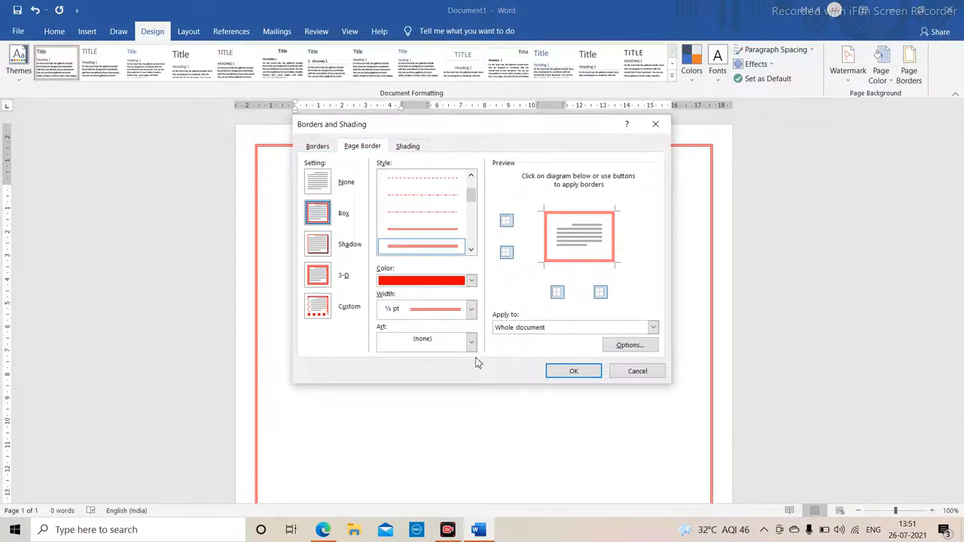
{"action": "left_click", "coordinate": [470, 341]}
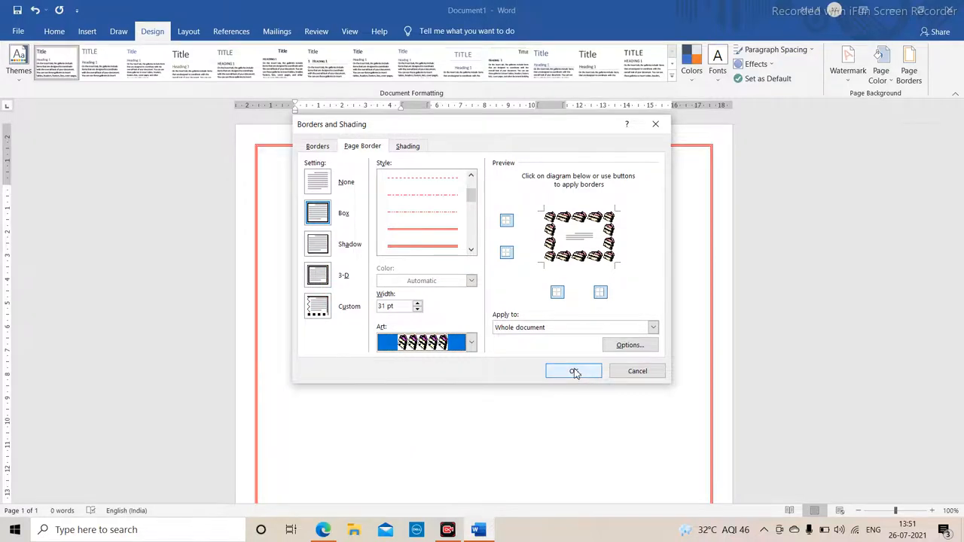
{"action": "left_click", "coordinate": [573, 370]}
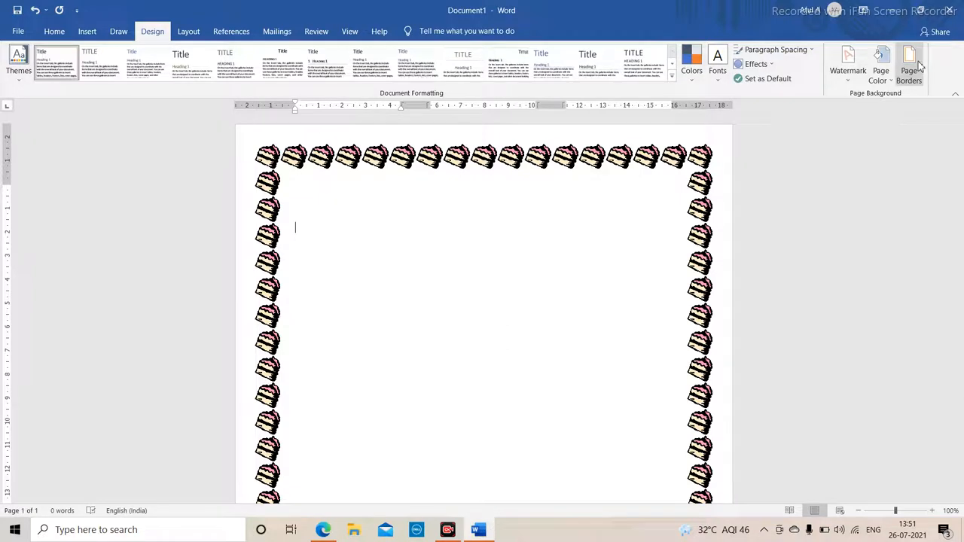
{"action": "mouse_move", "coordinate": [910, 64]}
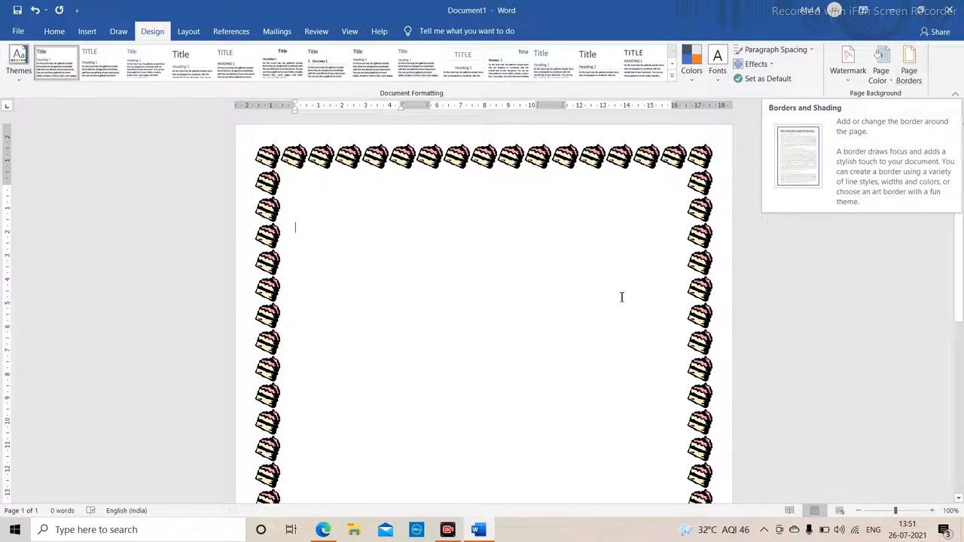